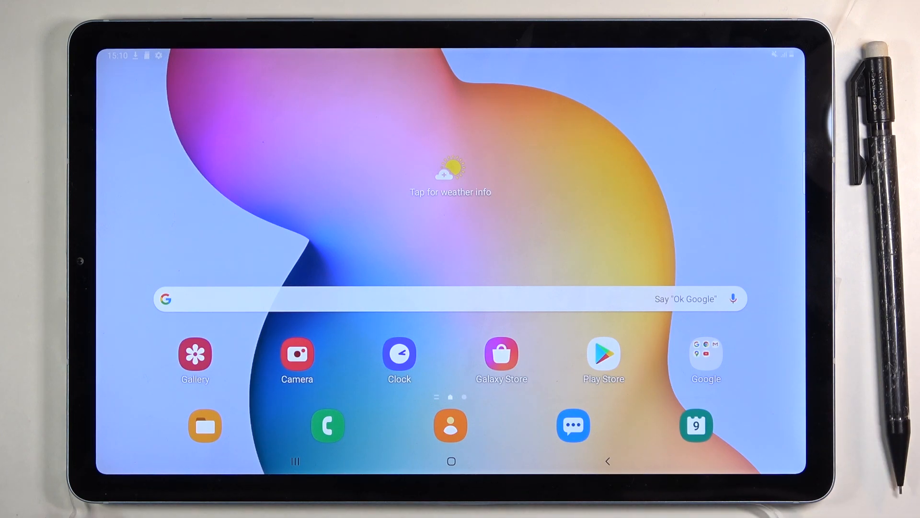
# Pull down from the home screen to start the reboot into Safe mode.
pyautogui.scroll(3)
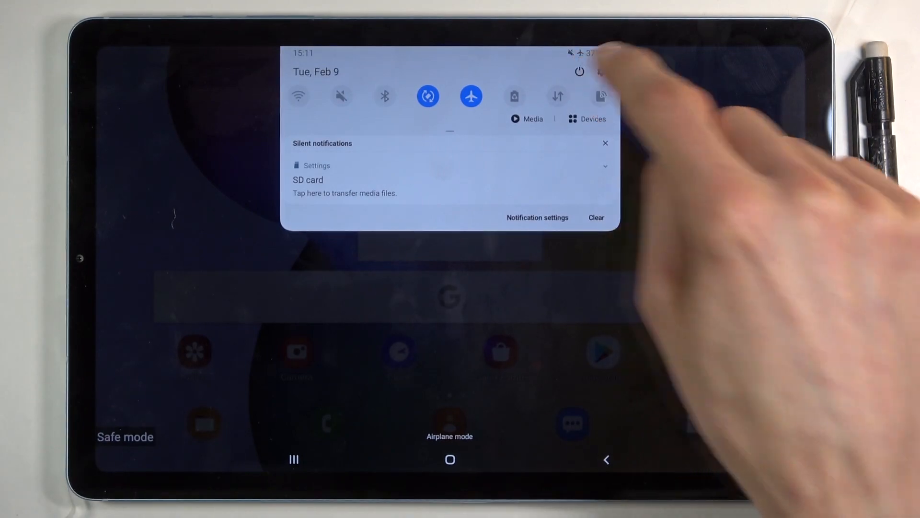
# Restart the tablet from the quick panel's power menu to exit Safe mode.
pyautogui.click(580, 72)
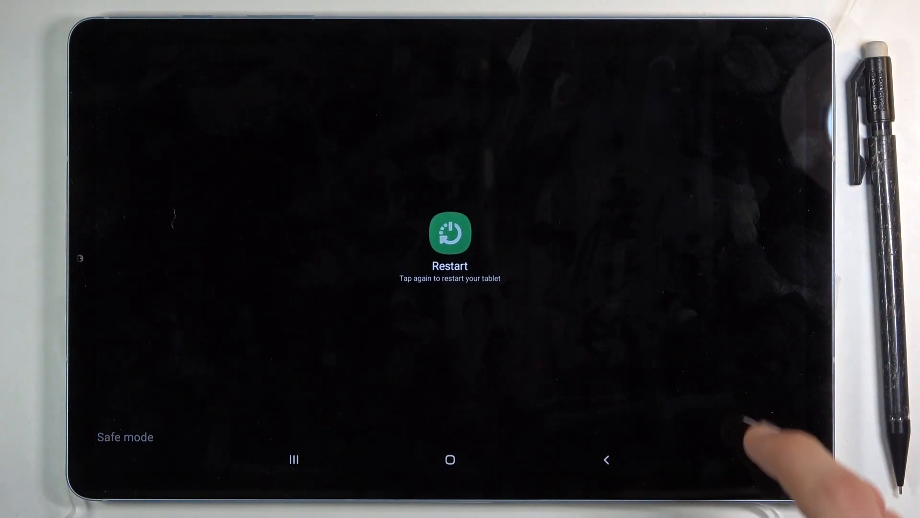
pyautogui.click(449, 235)
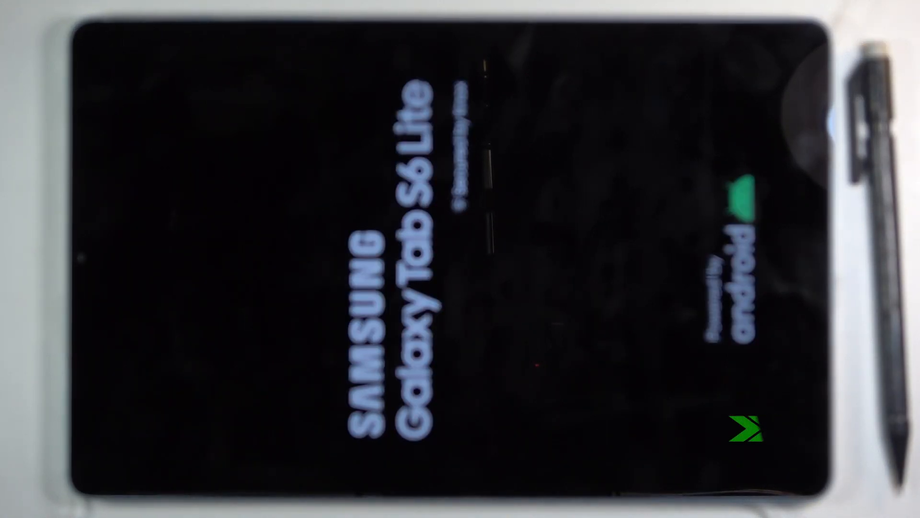